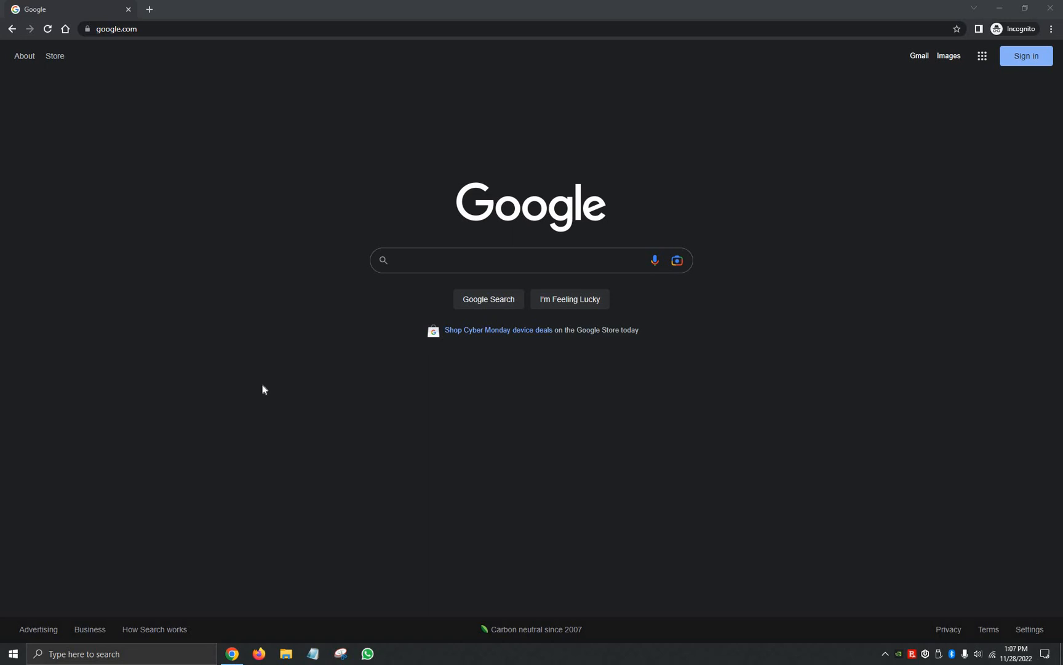
mouse_move(275, 366)
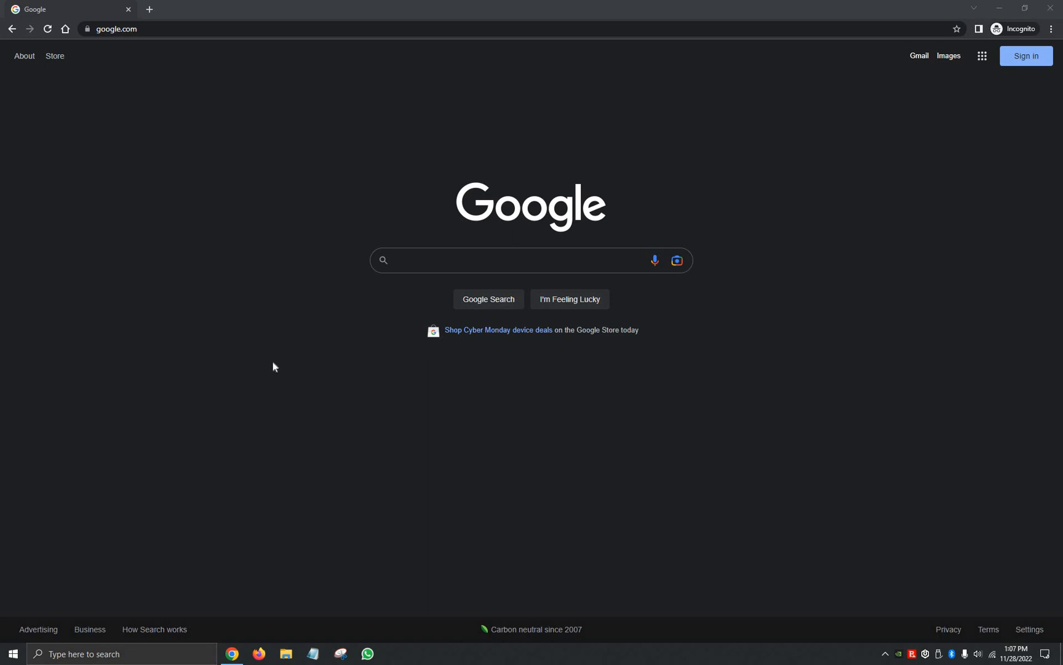
mouse_move(280, 374)
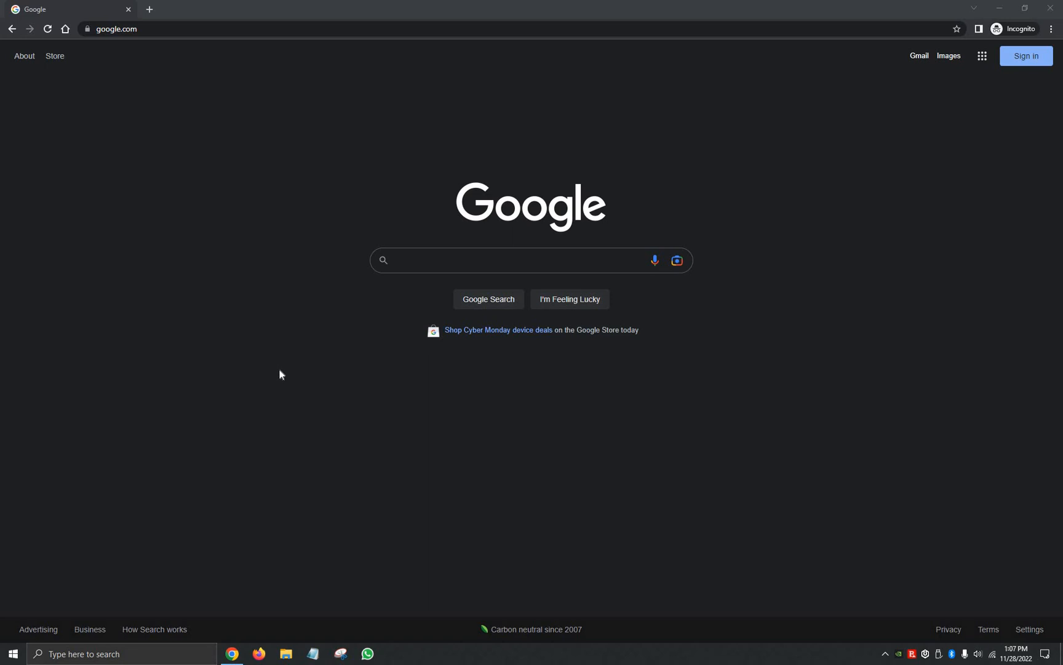
mouse_move(284, 360)
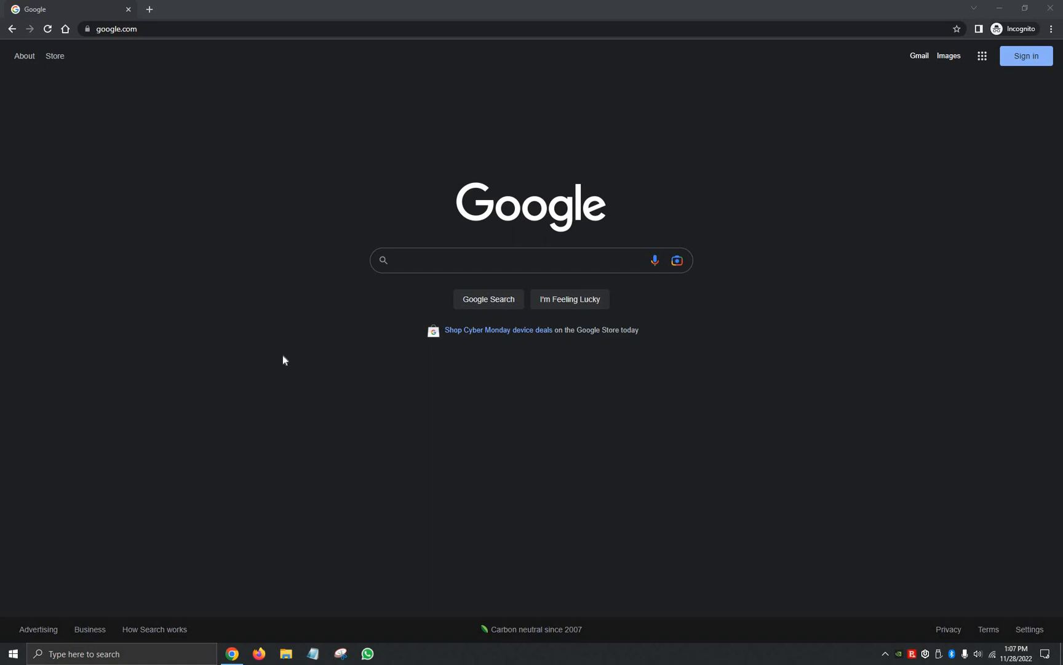
mouse_move(312, 179)
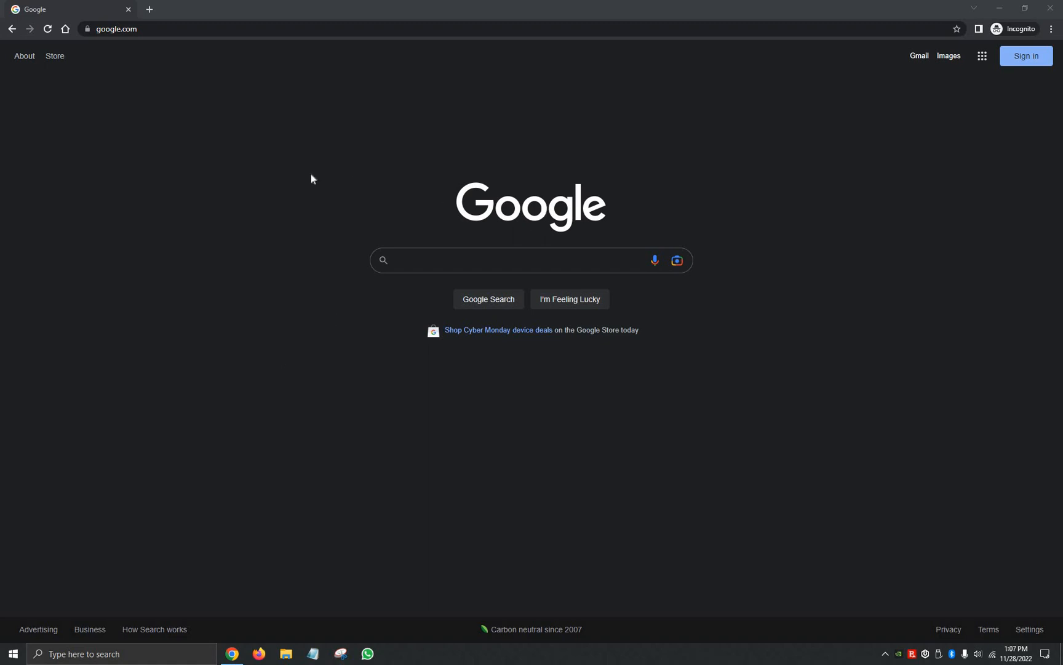
mouse_move(313, 314)
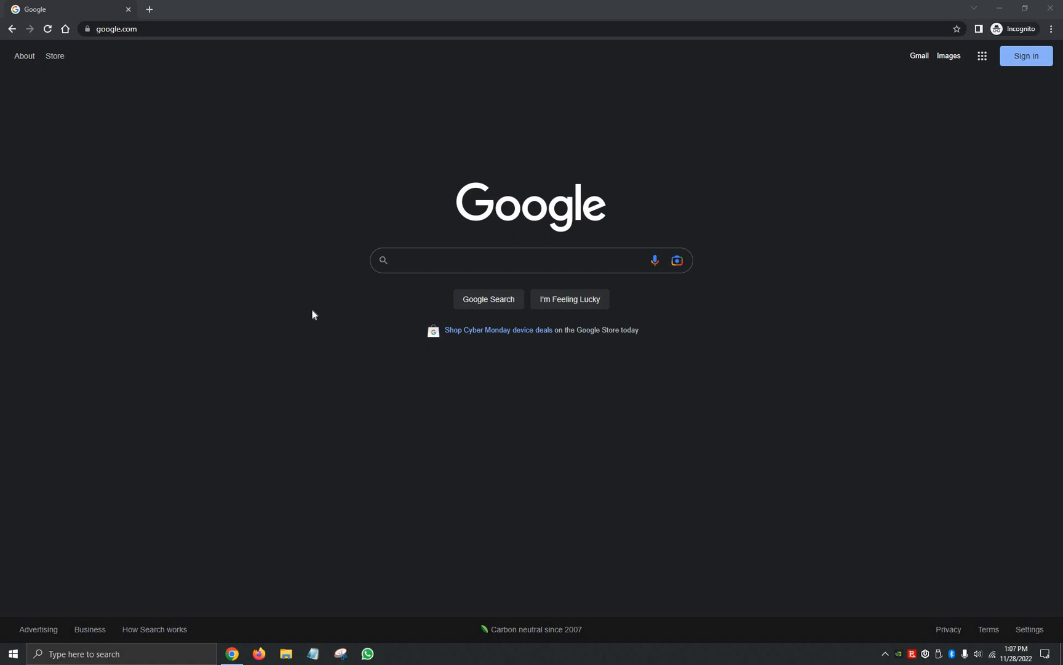
mouse_move(379, 156)
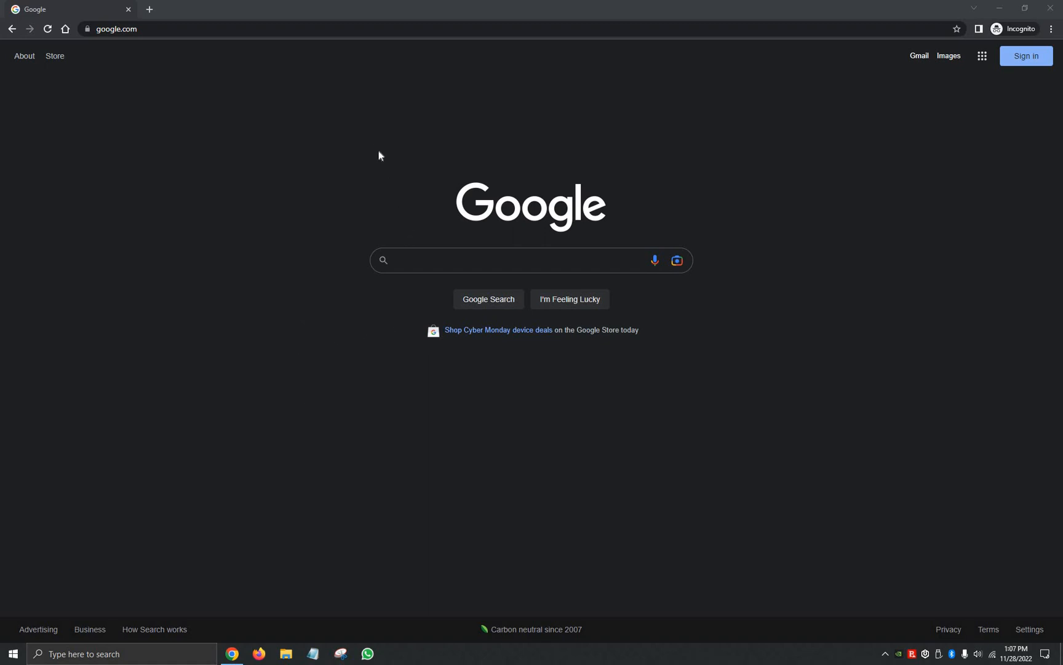
mouse_move(261, 62)
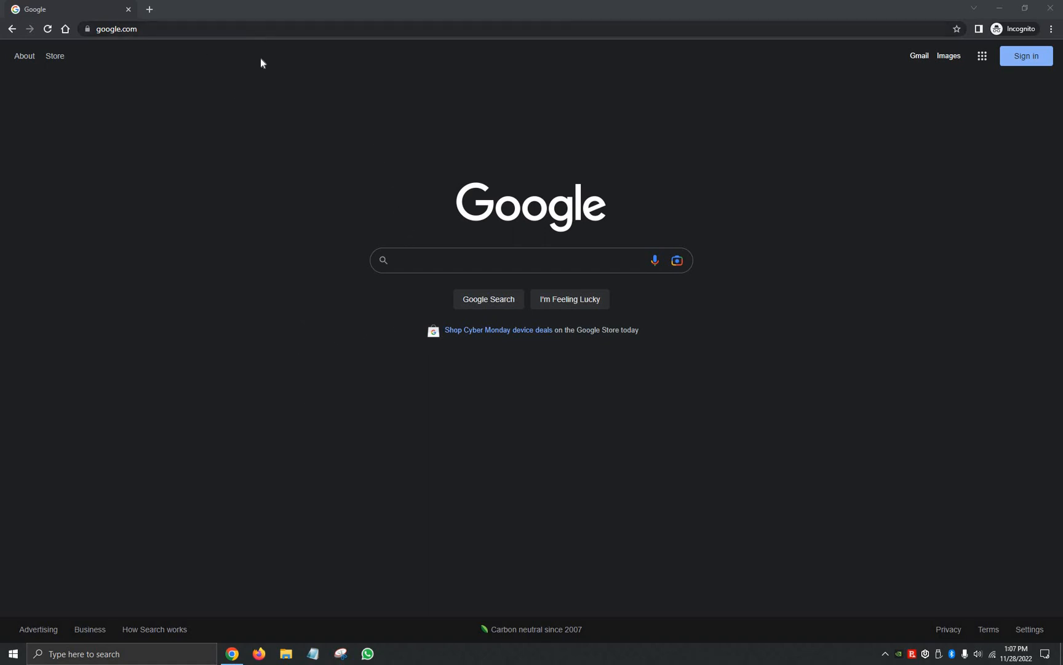
Search Google for 'mixxx' to list the official Mixxx site first
click(508, 259)
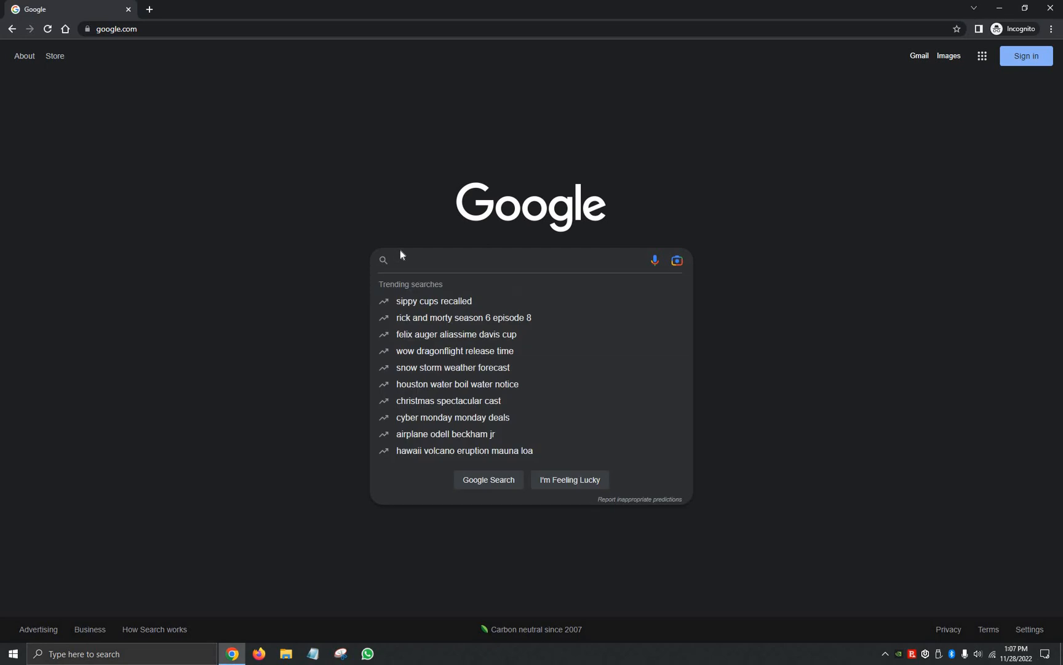
text(miz)
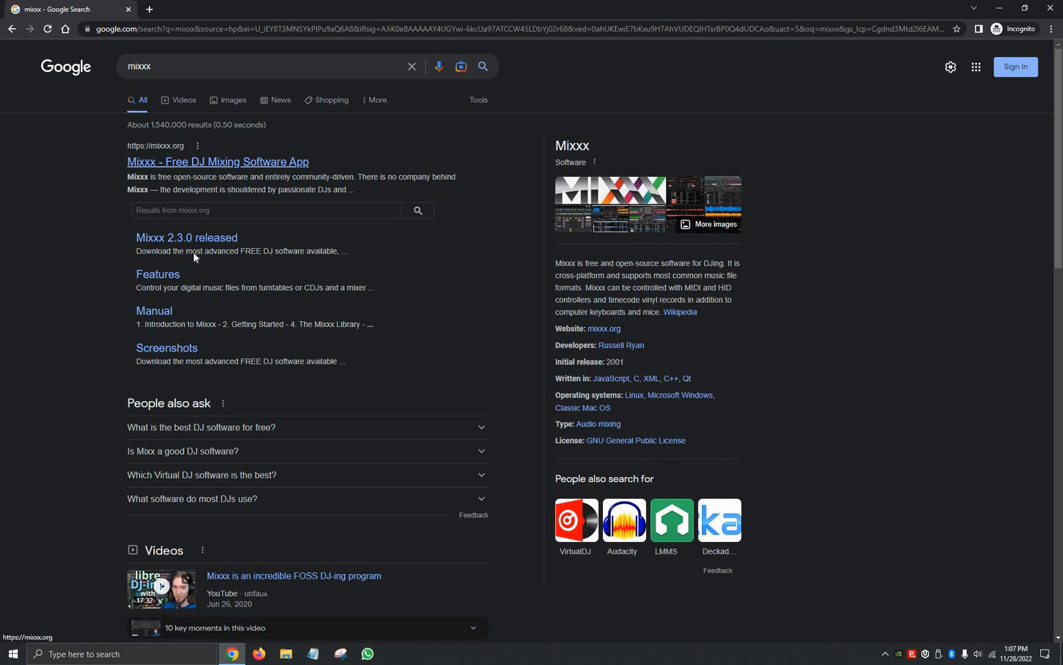
Visit the 'Mixxx - Free DJ Mixing Software App' result and review its Free & Open Source section
click(217, 161)
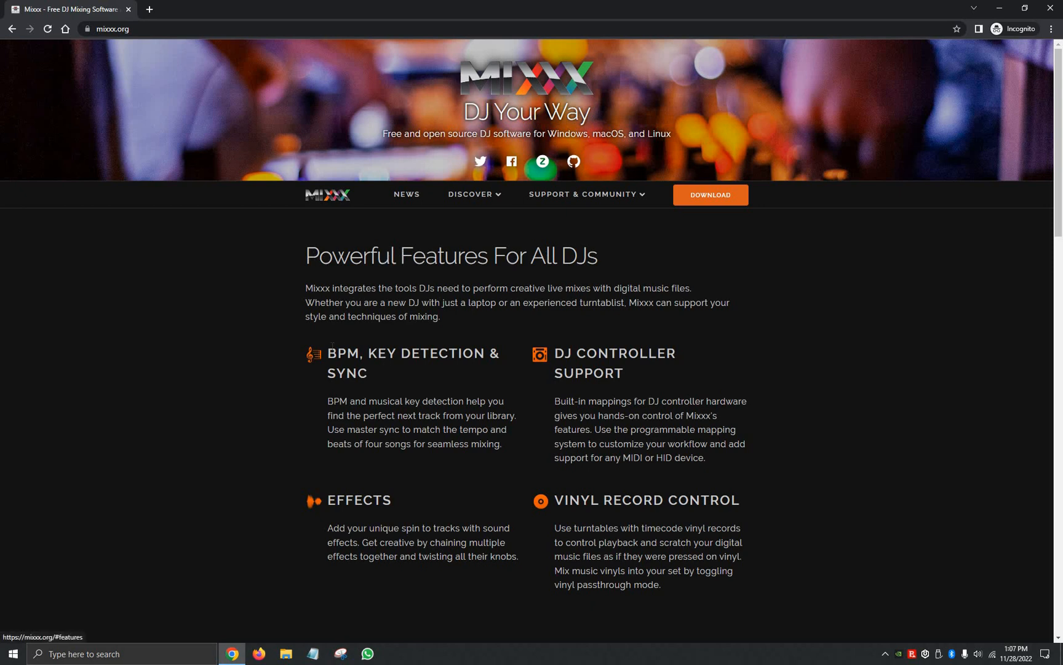
mouse_move(588, 367)
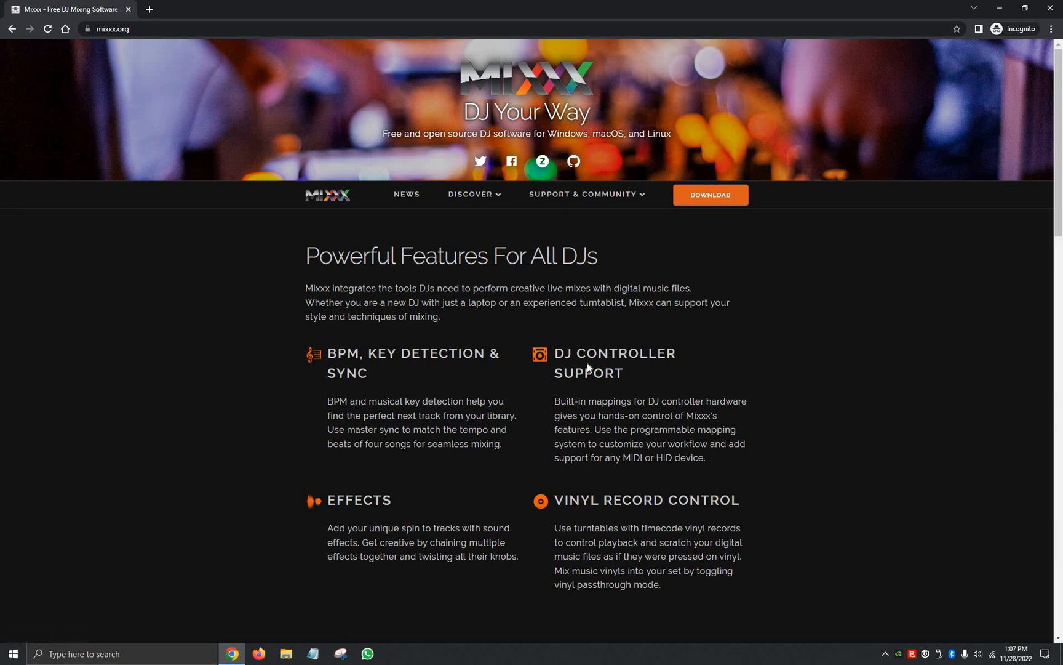
scroll(down, 3)
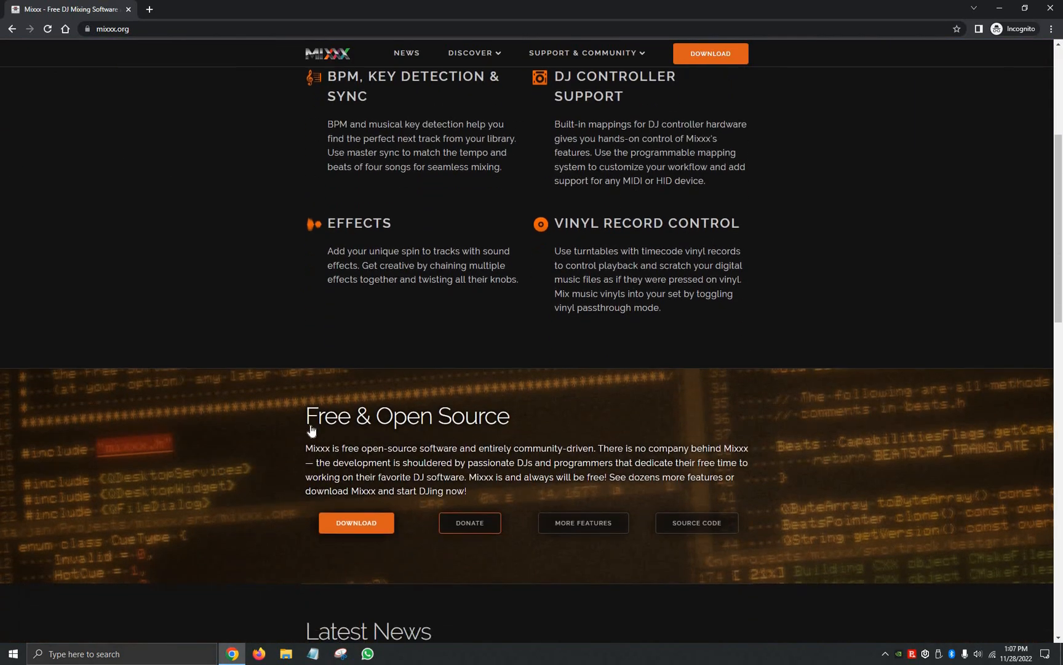
scroll(down, 3)
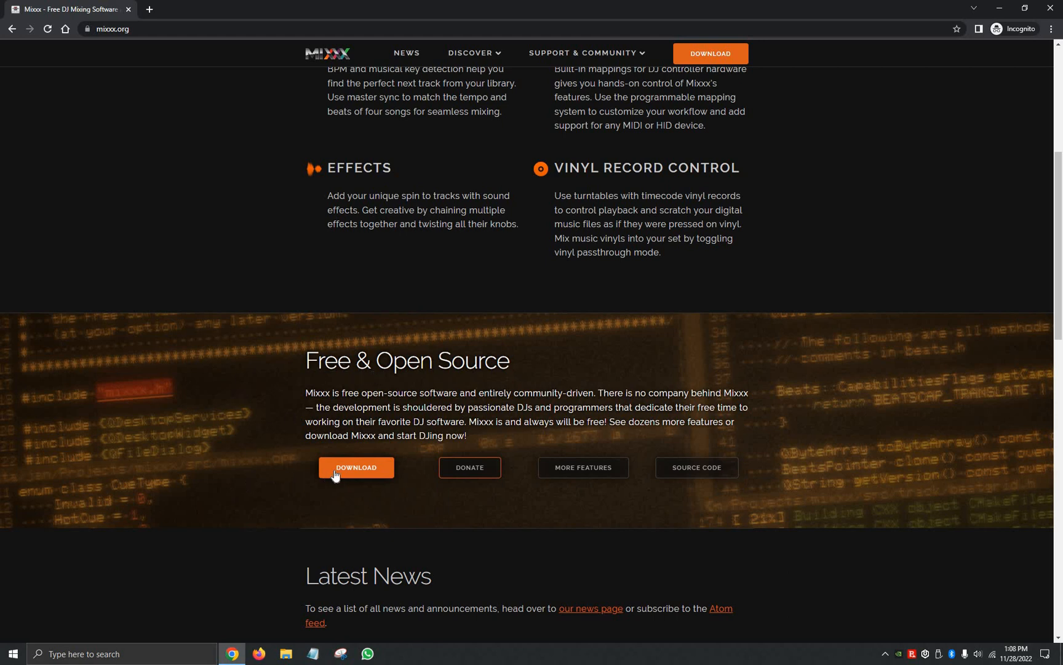
scroll(down, 3)
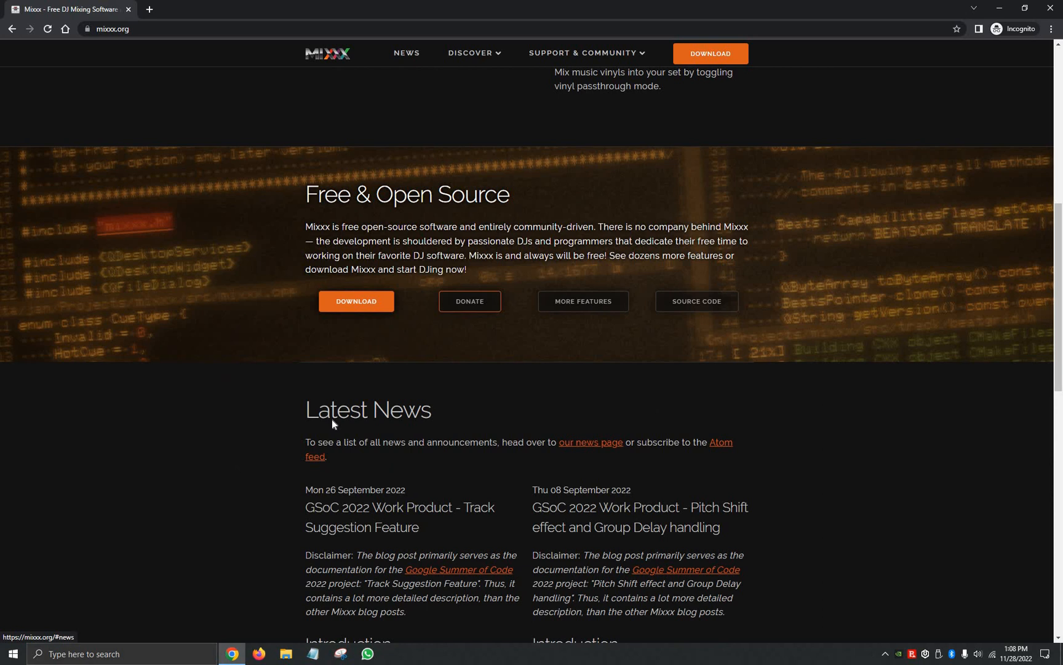
scroll(down, 3)
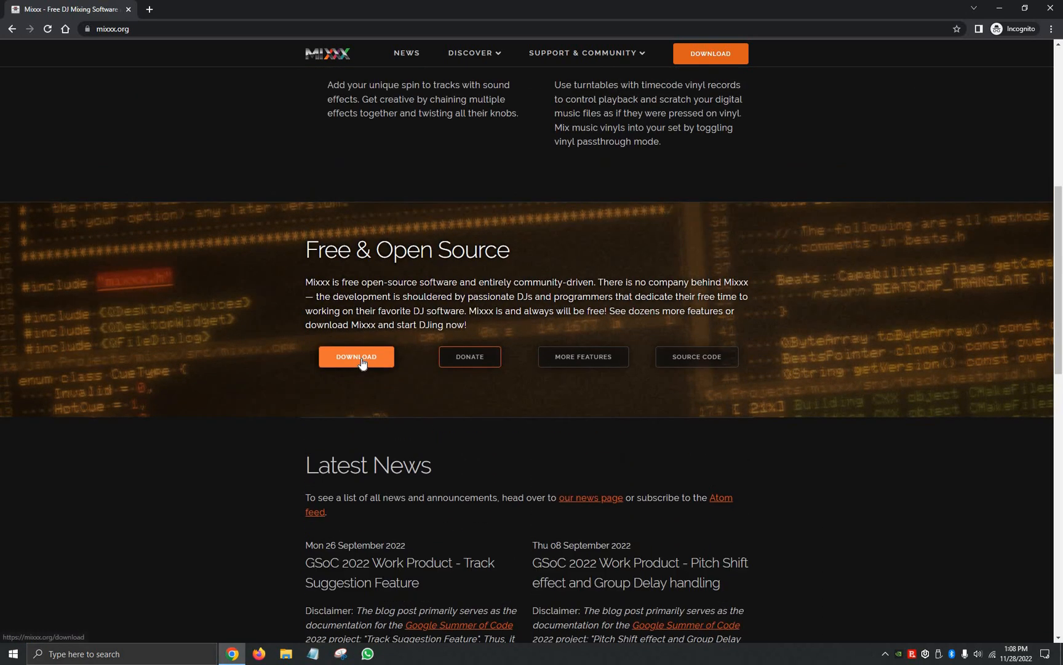
Go to the download page via 'Download Mixxx 2.3.3' and view the per-OS stable installers
click(356, 357)
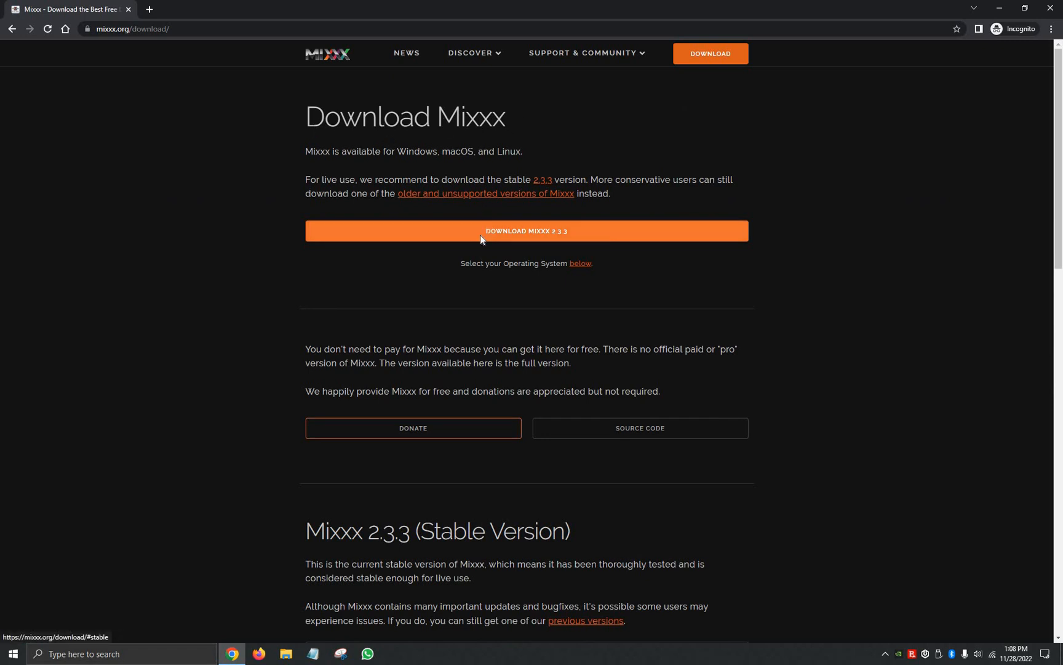
scroll(down, 3)
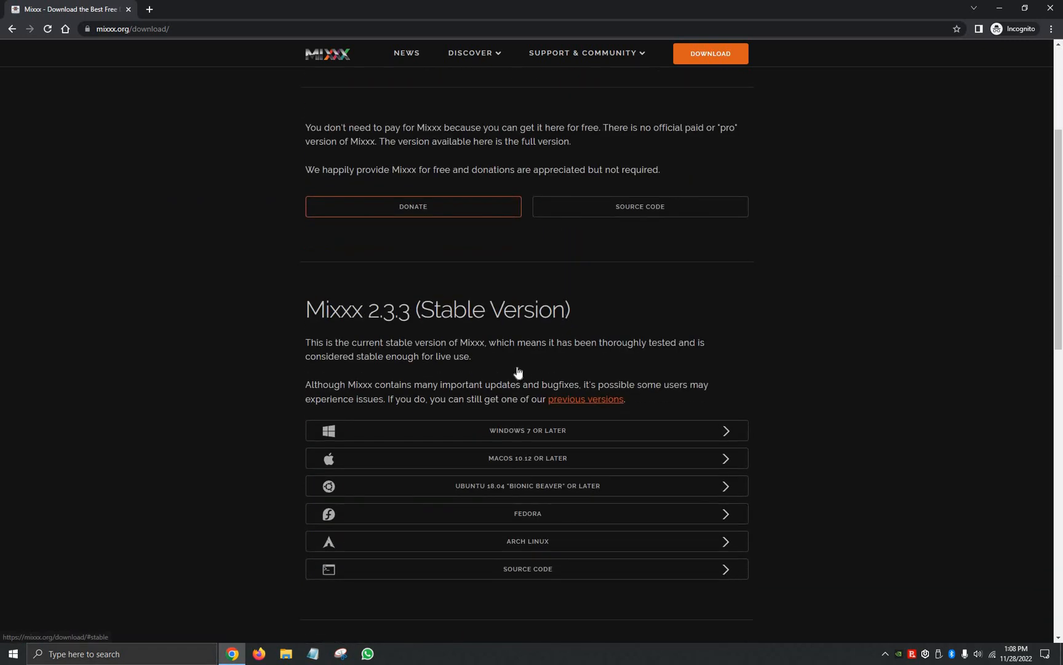
scroll(down, 3)
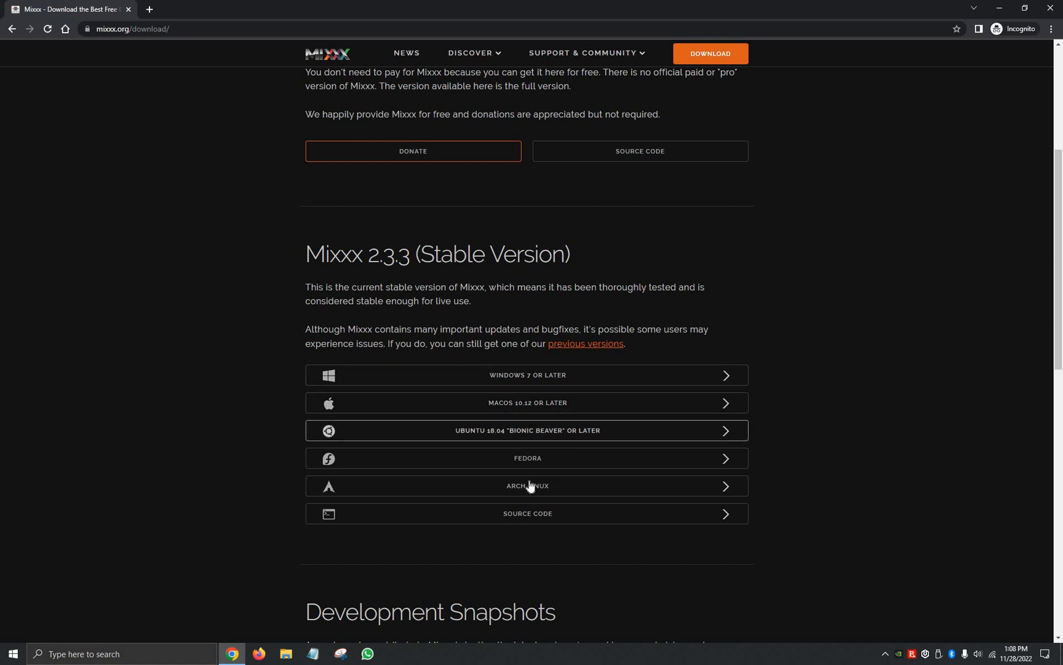
scroll(down, 3)
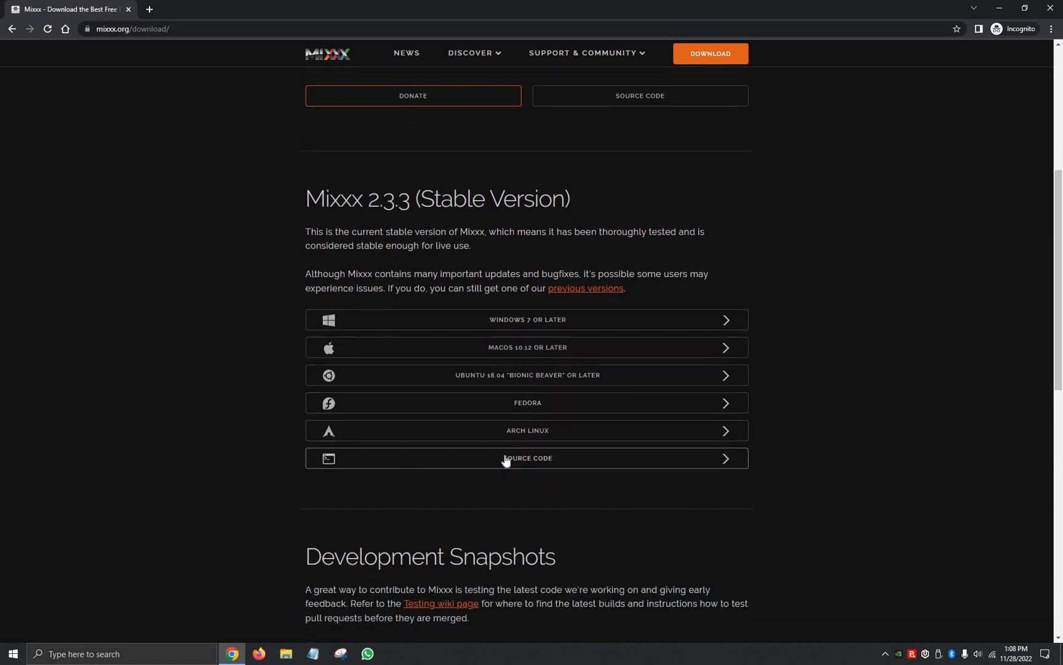
scroll(down, 3)
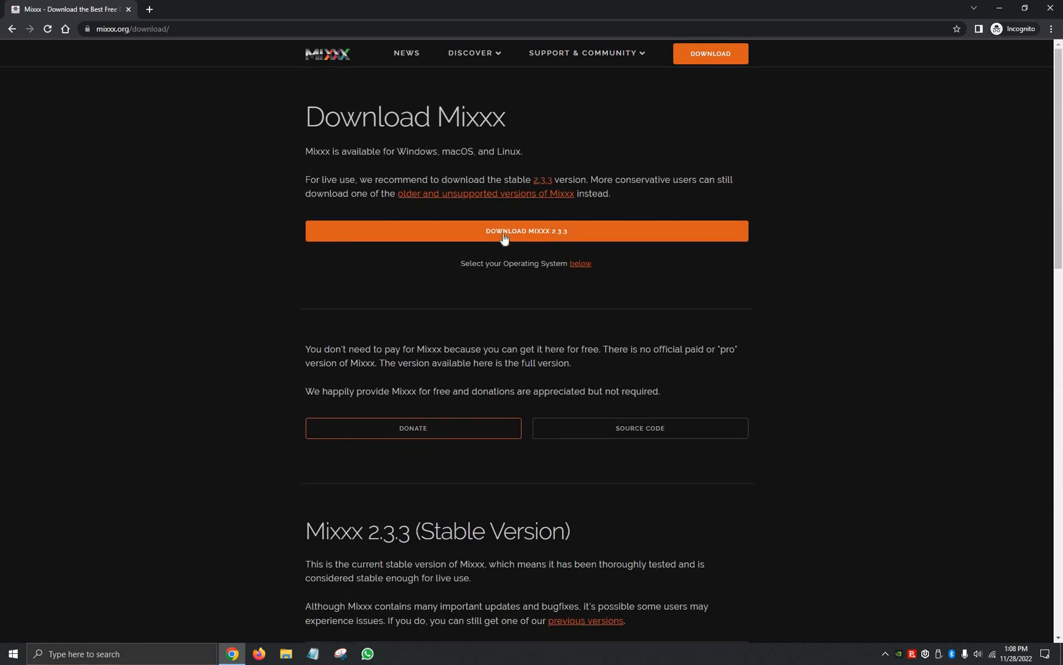
mouse_move(526, 232)
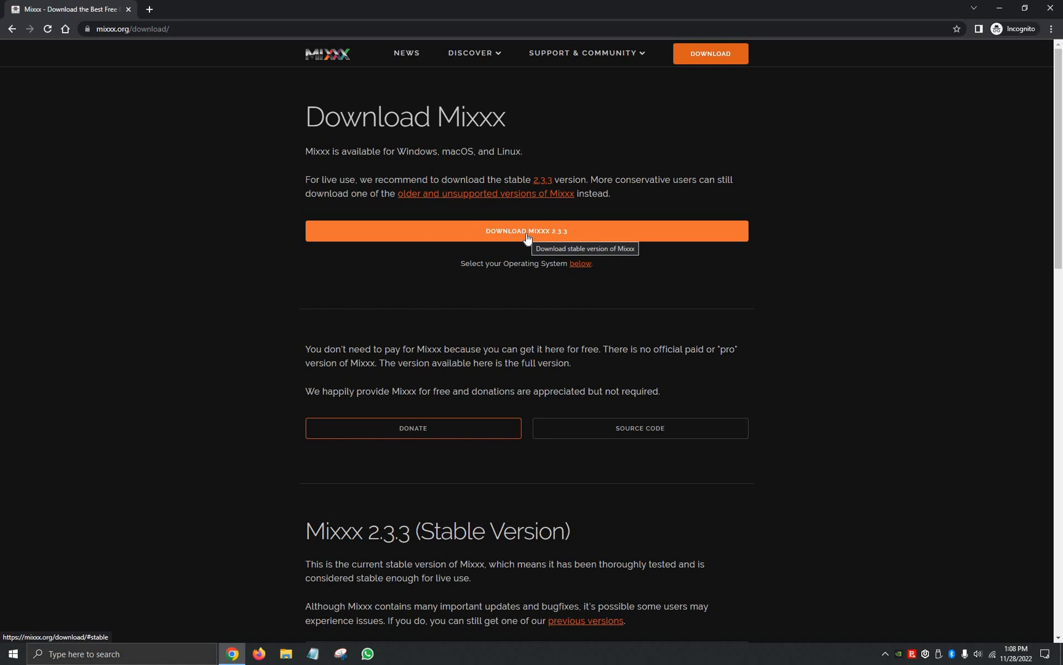
mouse_move(468, 234)
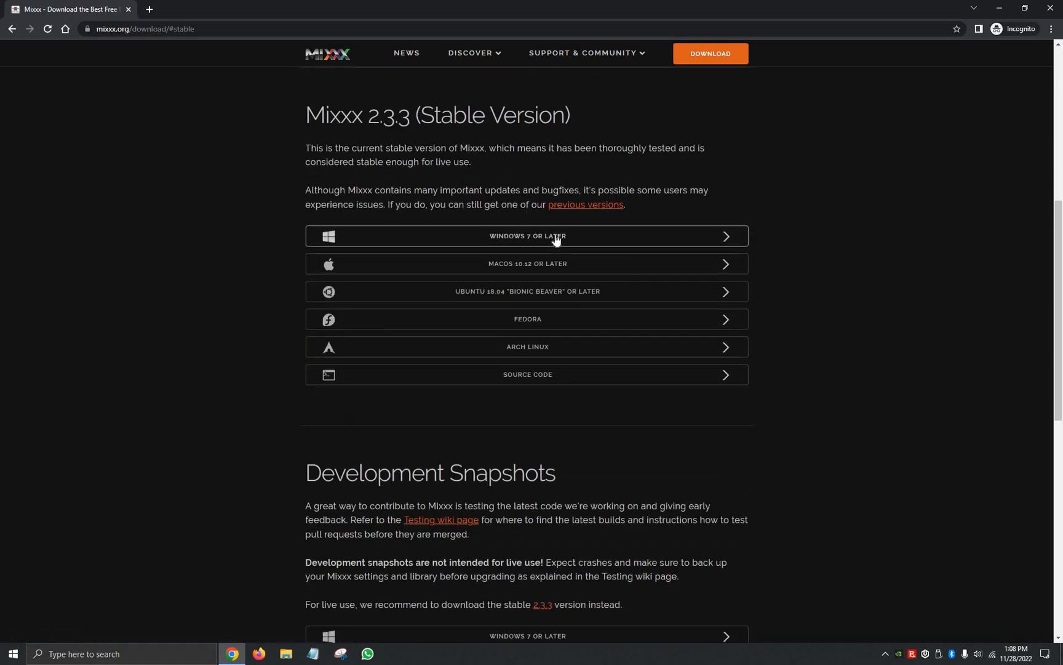
Download the 64-bit 'Windows 7 or later' installer of Mixxx 2.3.3 and run it
click(526, 235)
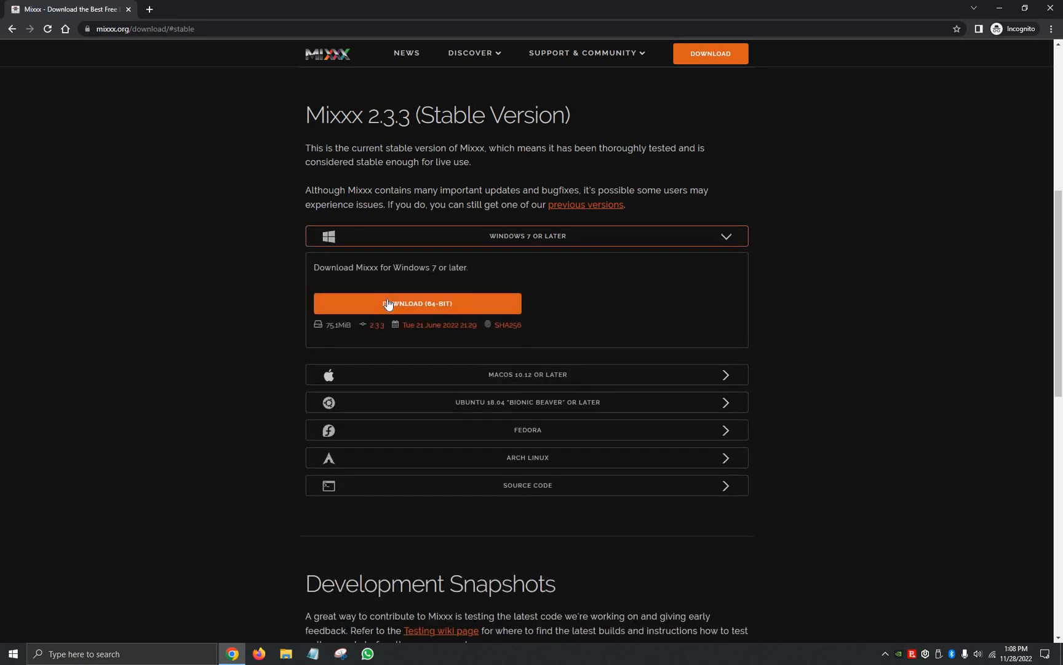
click(417, 304)
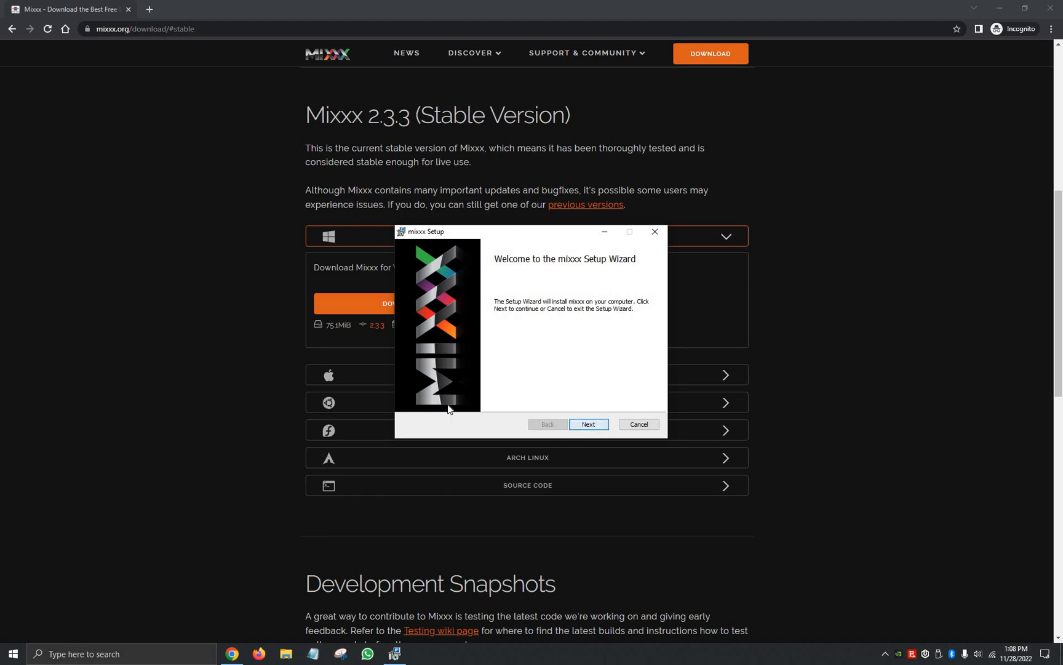
Accept the license, keep default features and location, install Mixxx, and finish the wizard
click(588, 424)
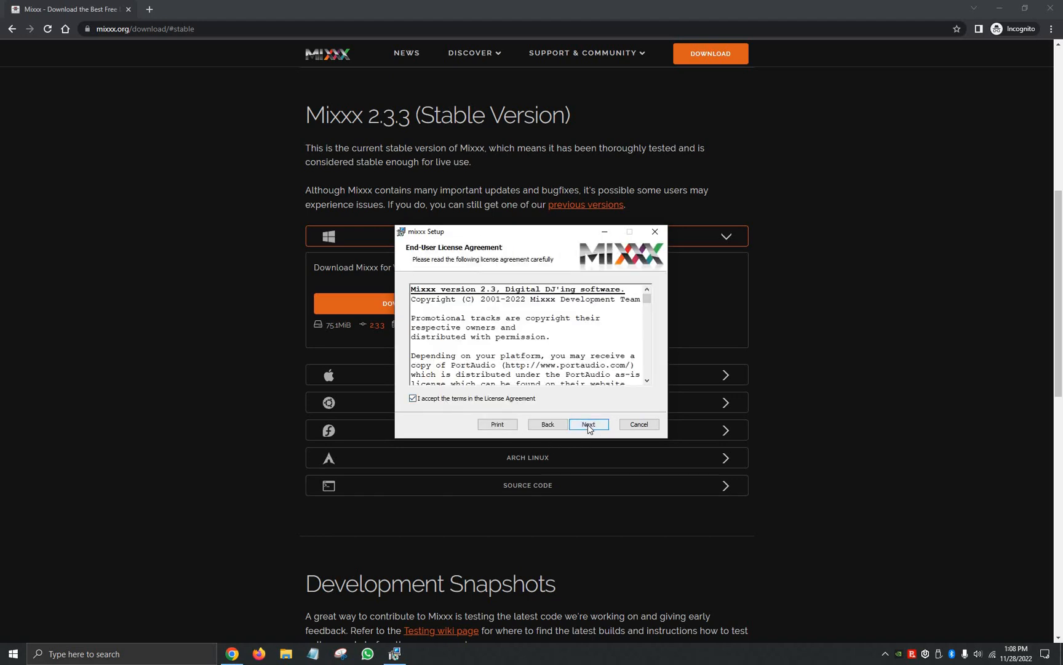
click(589, 424)
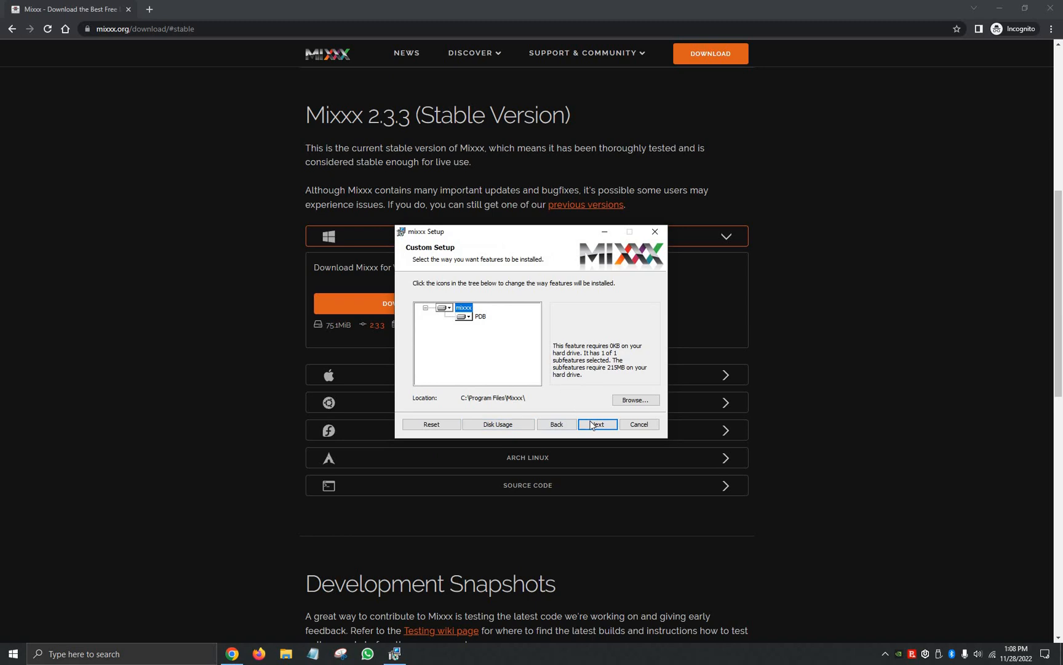
click(597, 424)
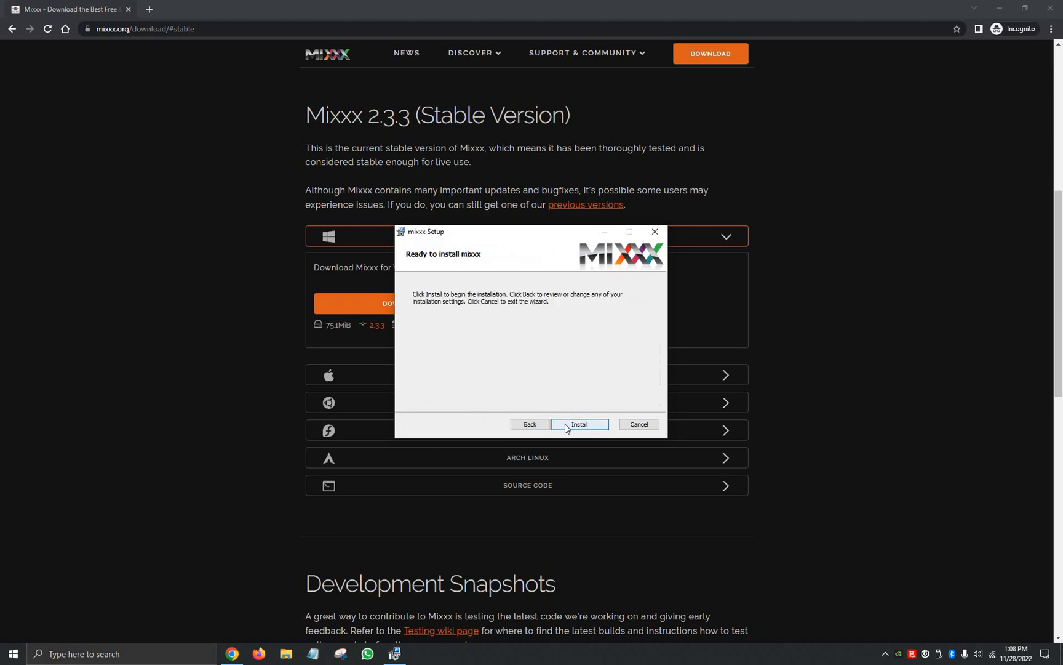
click(579, 424)
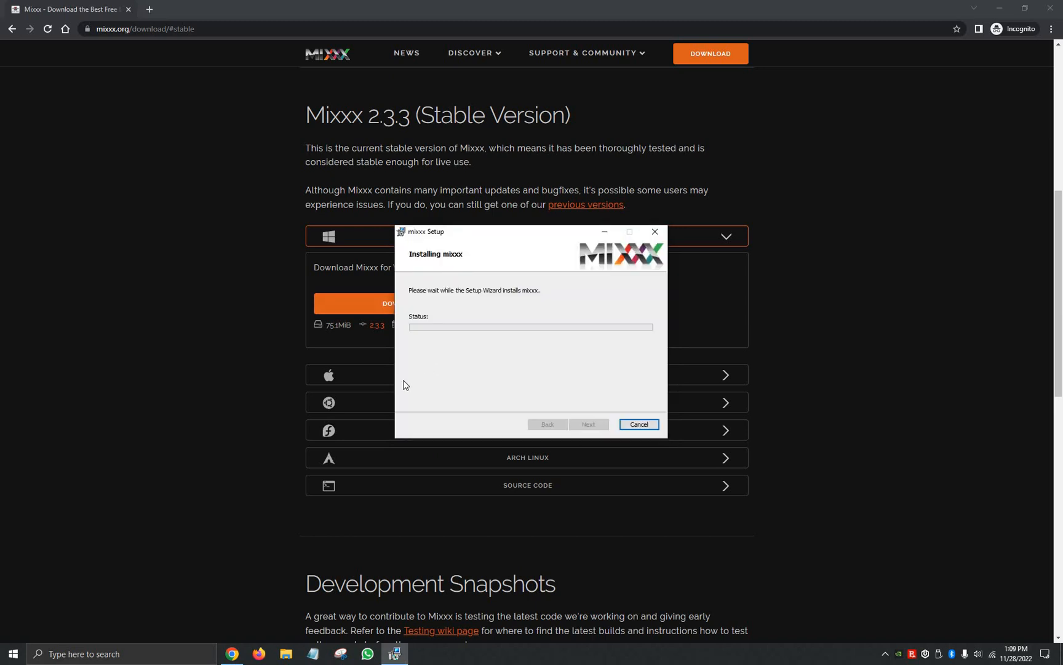
mouse_move(404, 378)
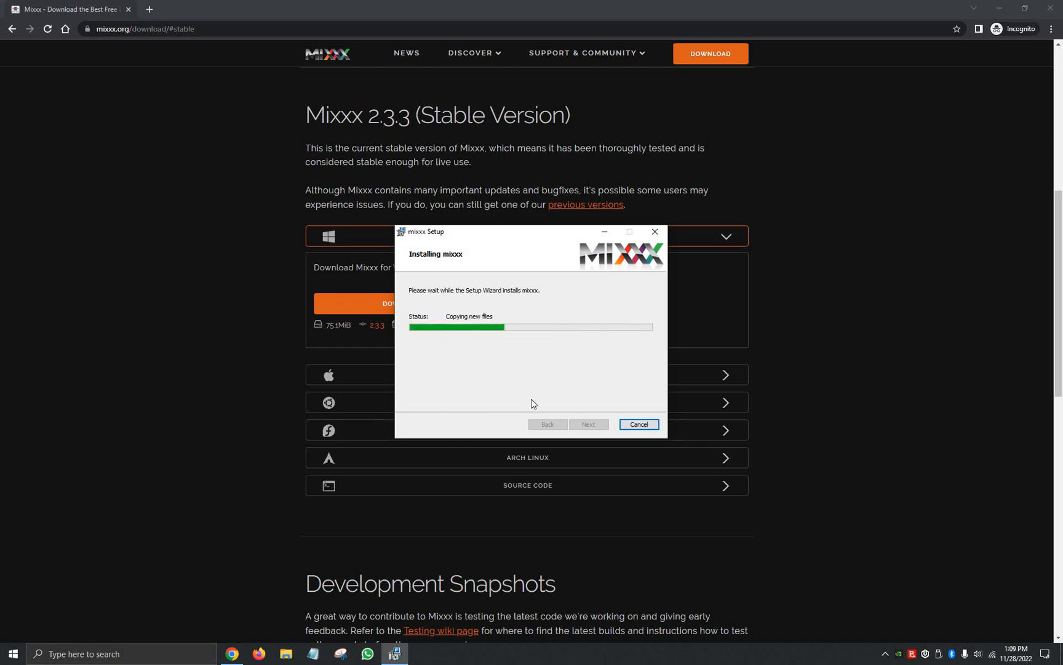
mouse_move(560, 399)
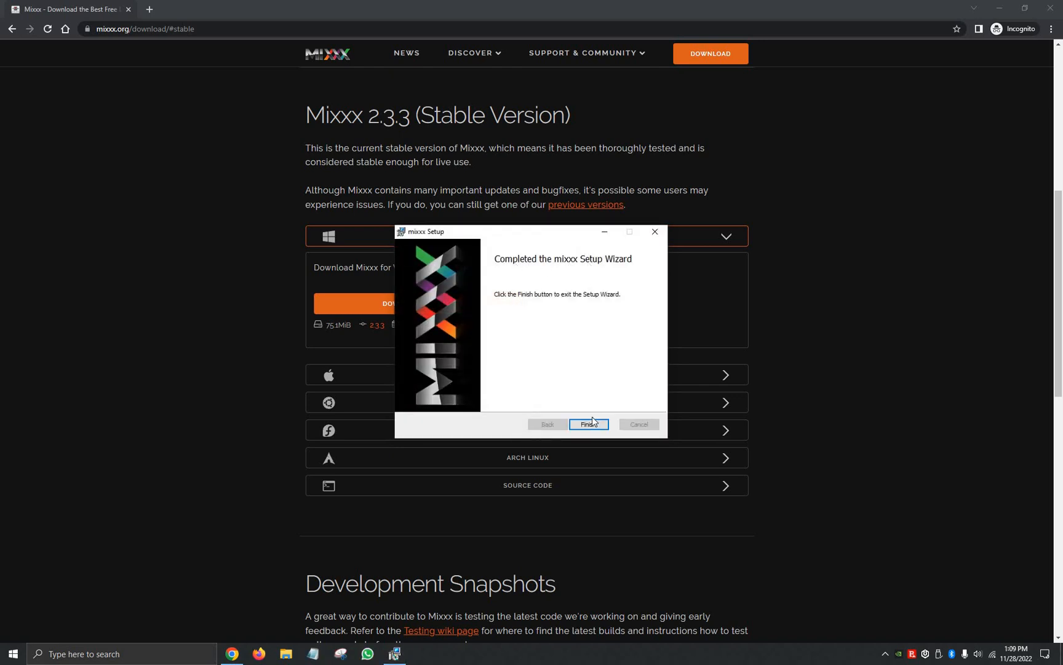
click(587, 424)
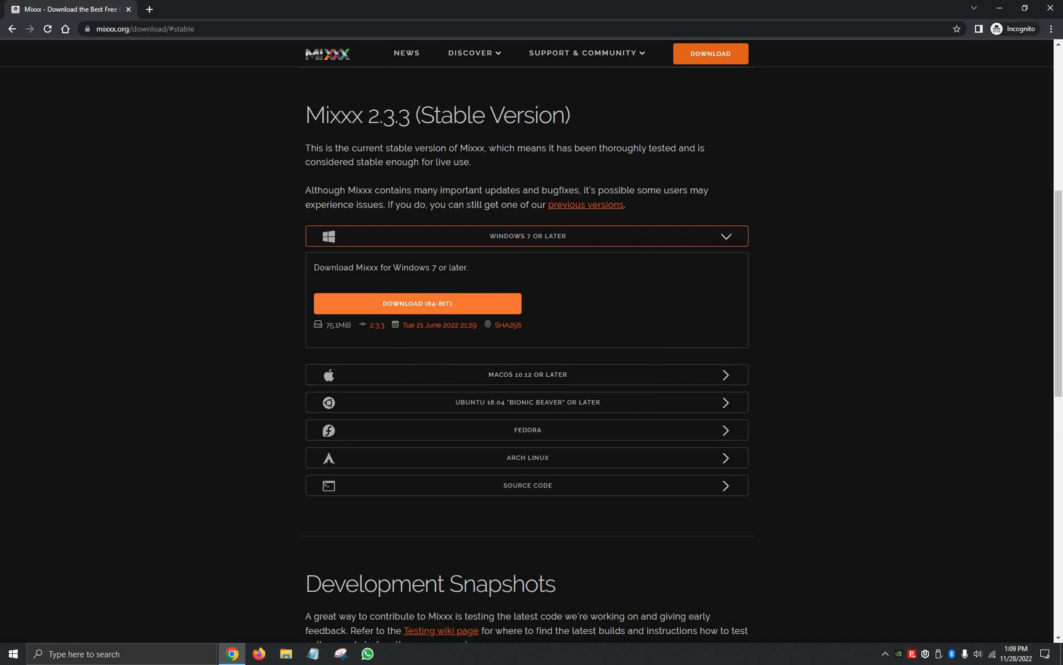
Start Mixxx from Windows search and choose the Music folder as its library
click(12, 653)
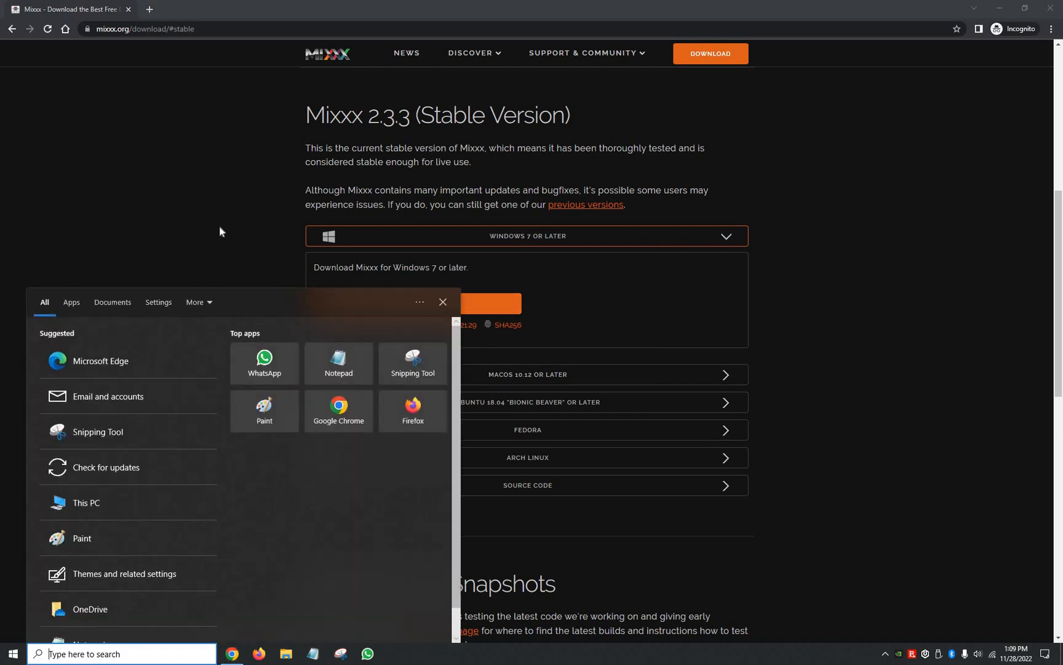
text(mixxx)
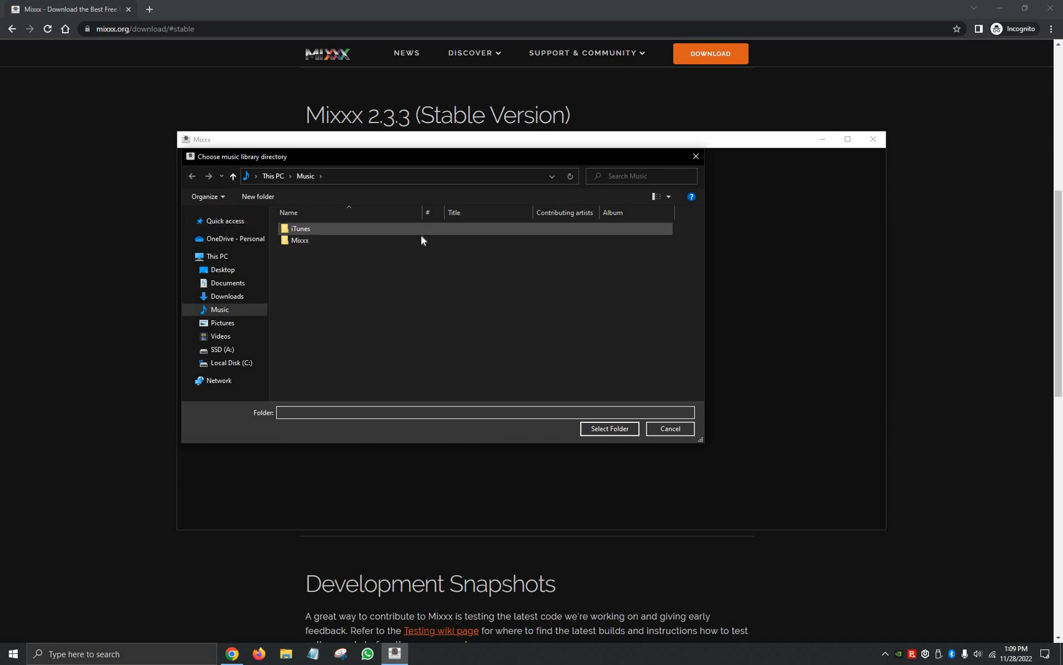
mouse_move(512, 402)
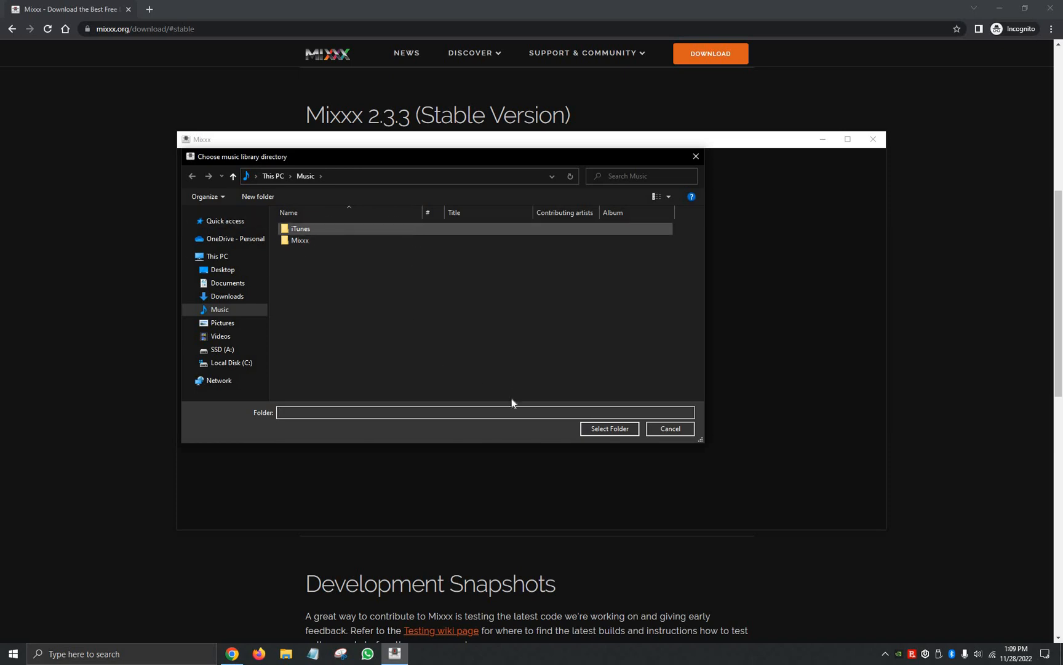
click(608, 428)
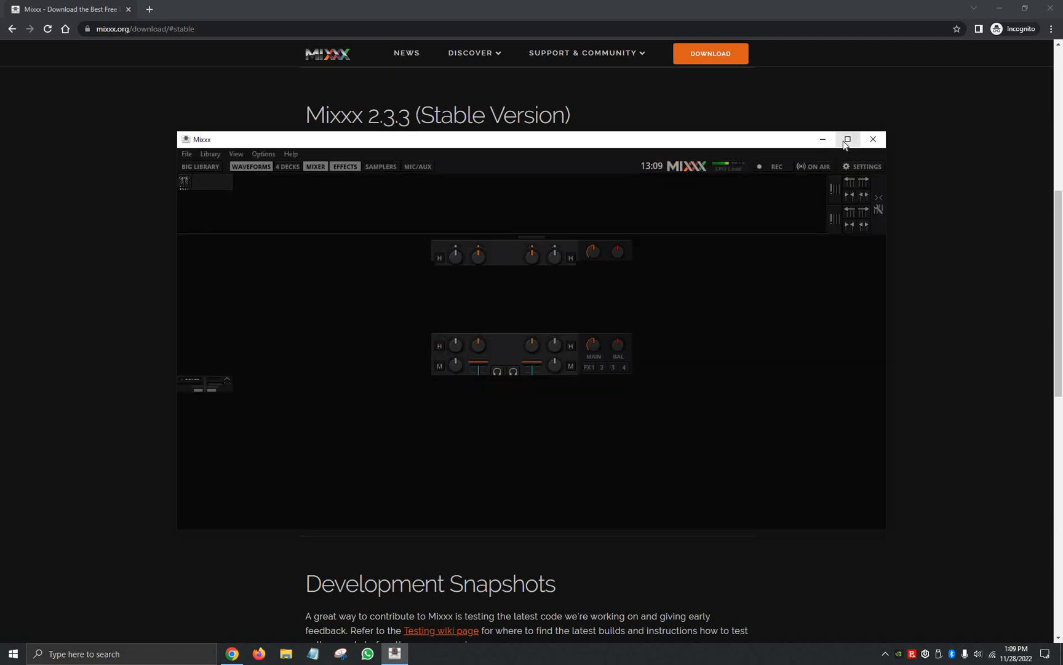
Maximize Mixxx and load 105_dibble-dobble-juno from the library onto deck 1
click(846, 139)
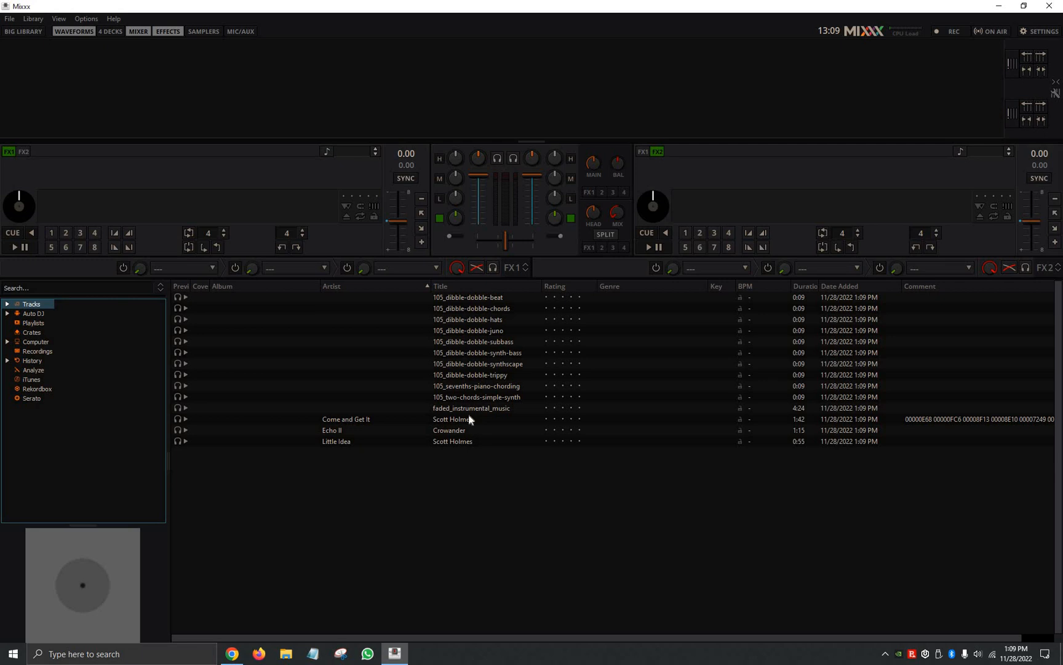
double_click(474, 331)
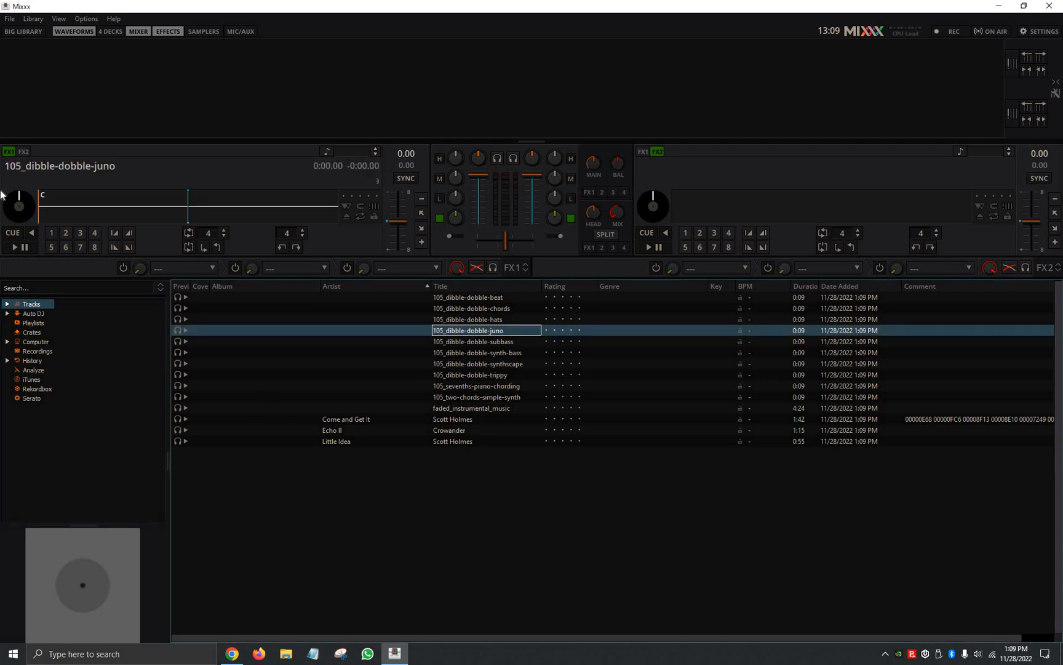
double_click(475, 330)
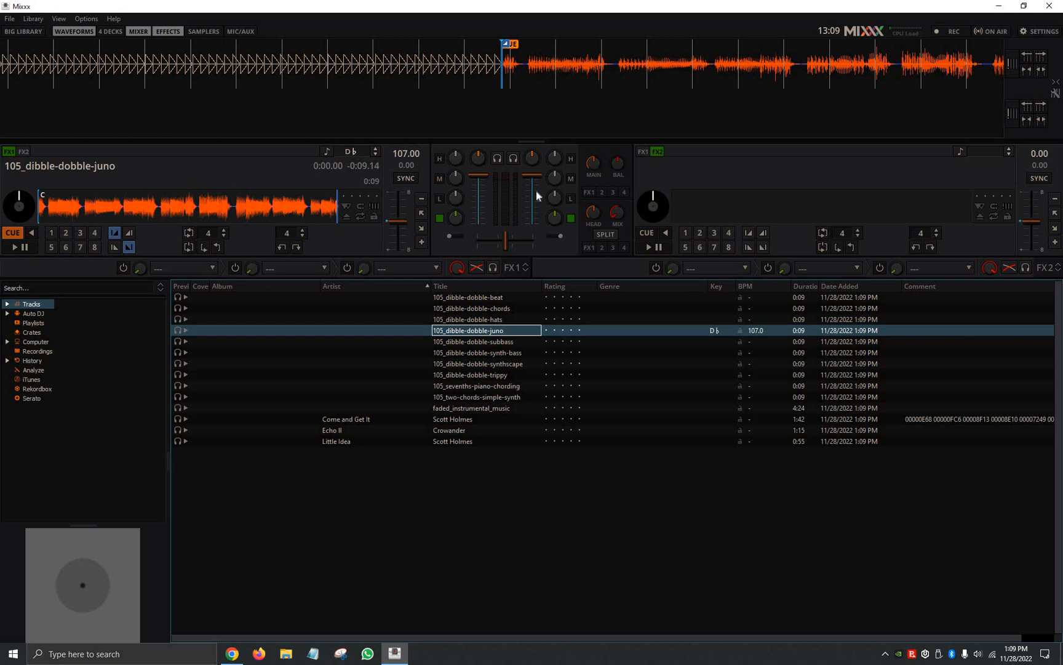
mouse_move(352, 298)
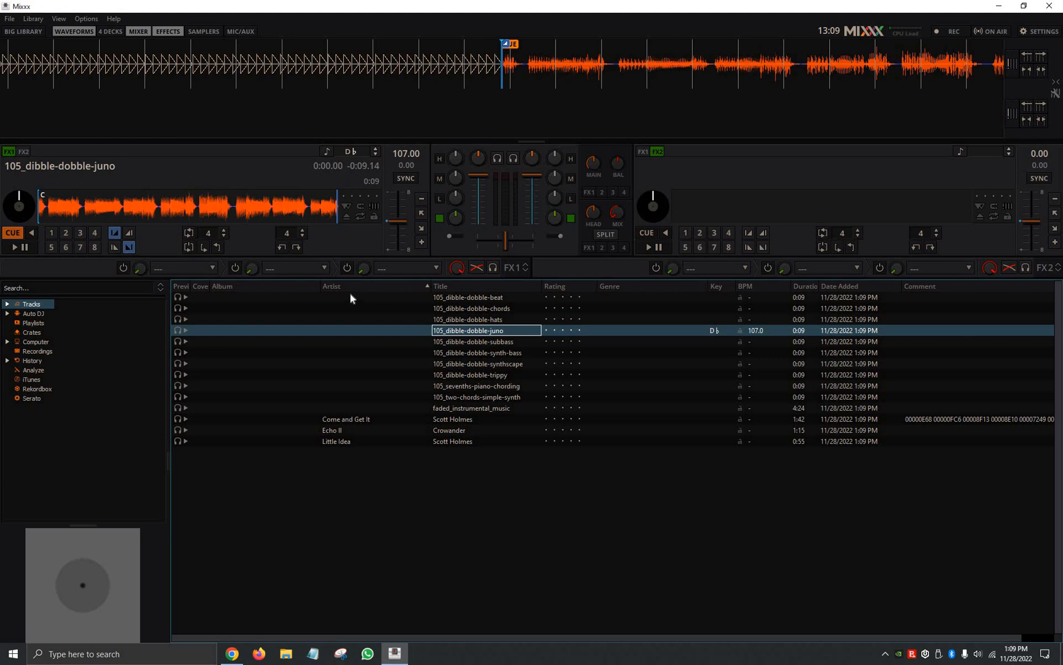